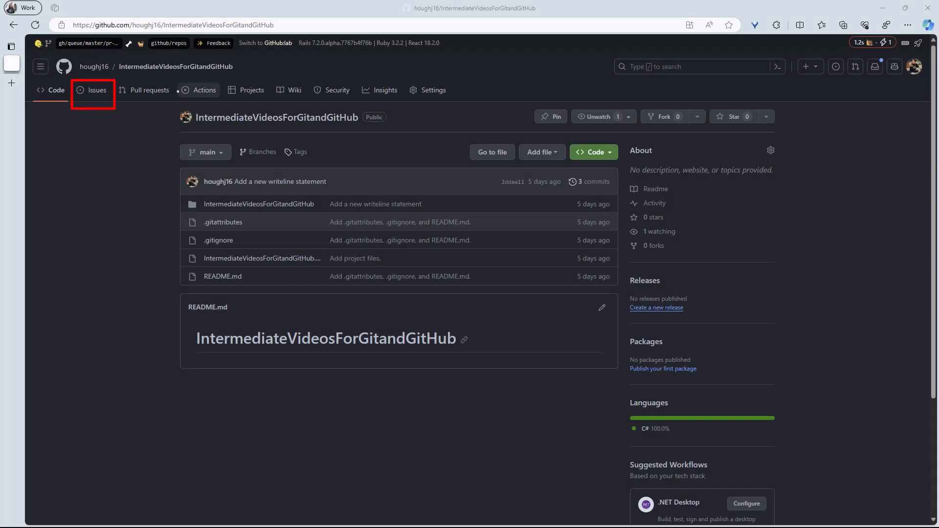
Step: Show the IntermediateVideosForGitandGitHub repository's Issues list, currently empty
left_click(96, 90)
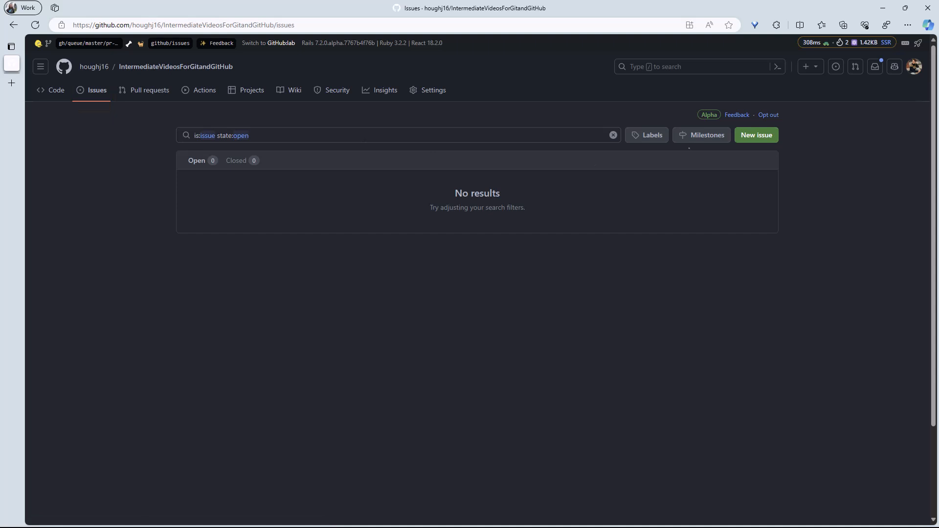
Step: Create a new blank issue titled 'NewFeature' in the repository
left_click(756, 135)
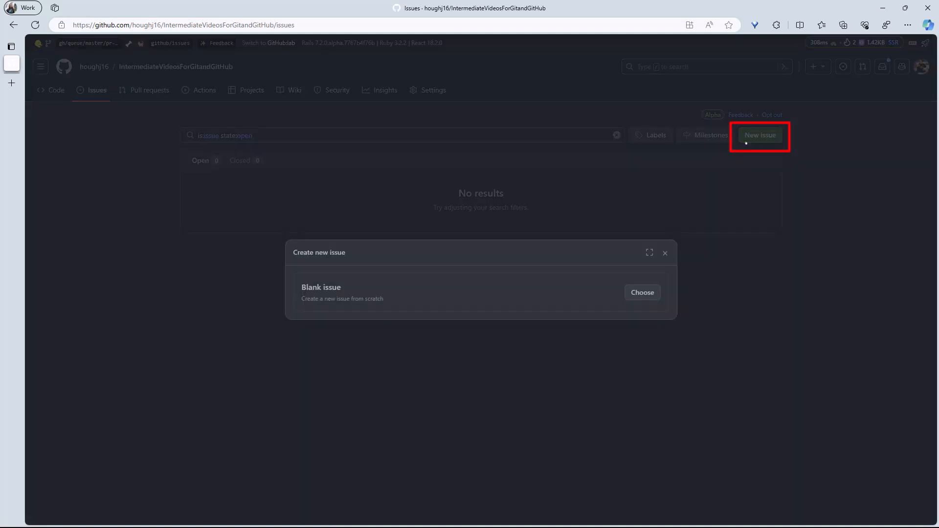
left_click(642, 293)
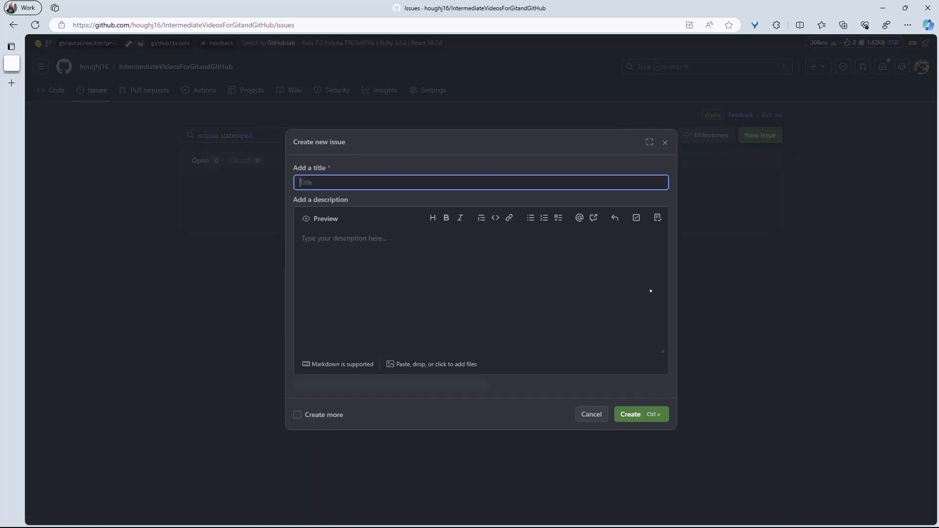
type("NewFeature")
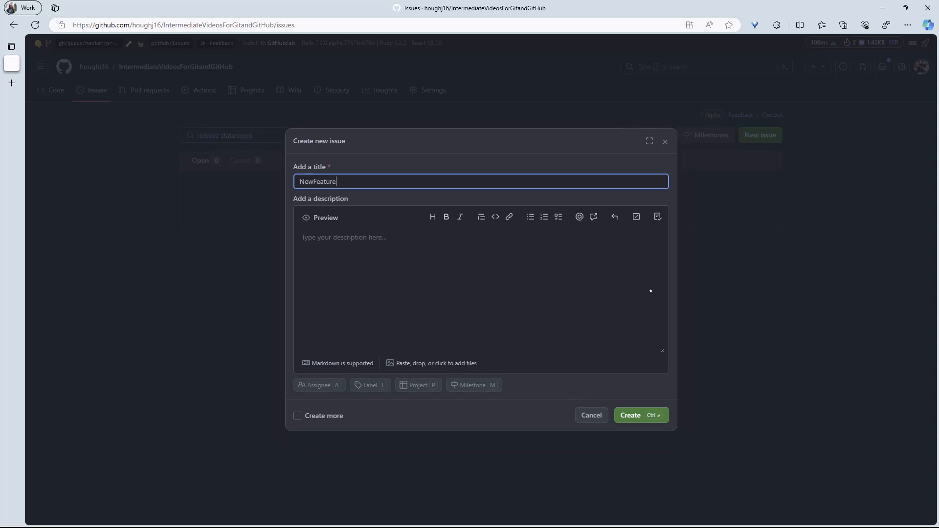
left_click(640, 415)
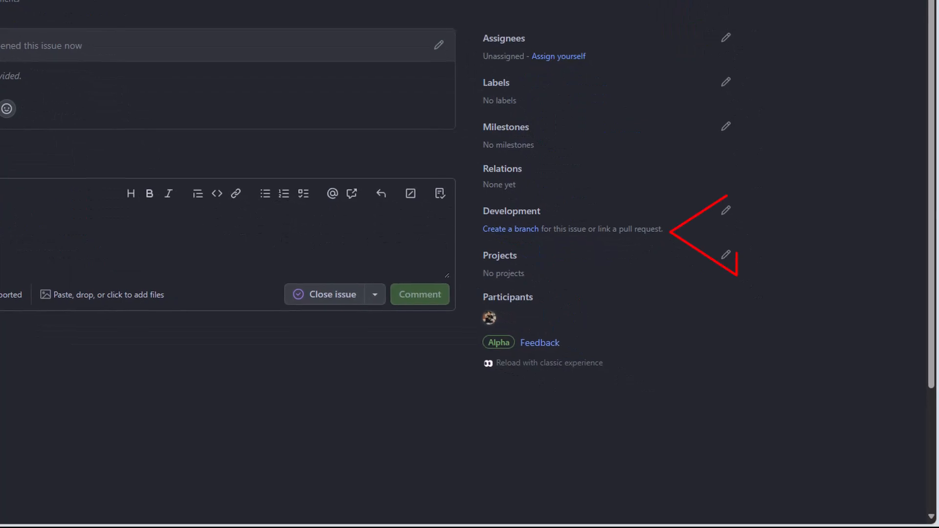
Step: From the issue's Development section, create linked branch 1-newfeature2 from main with Checkout locally
left_click(511, 229)
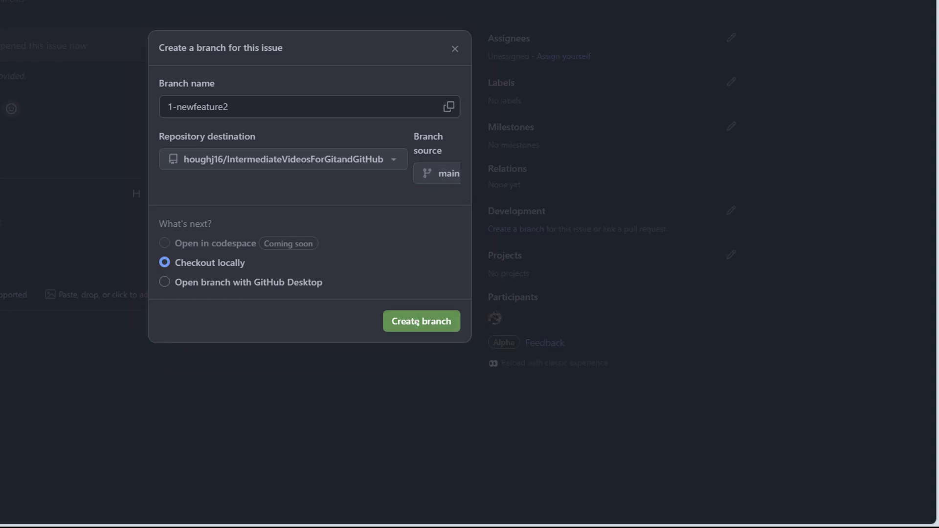
left_click(421, 321)
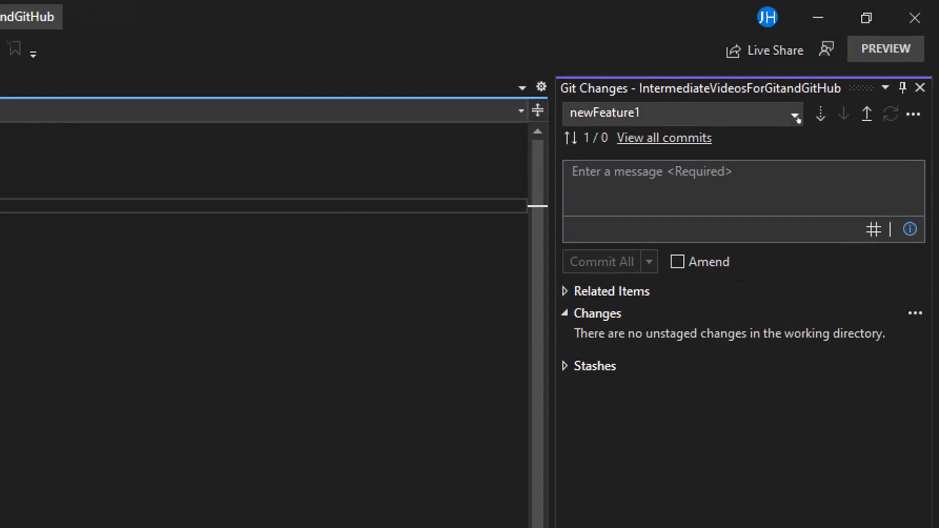
Step: Switch the local repository from newFeature1 to branch 1-newfeature2 via Git Changes
left_click(795, 113)
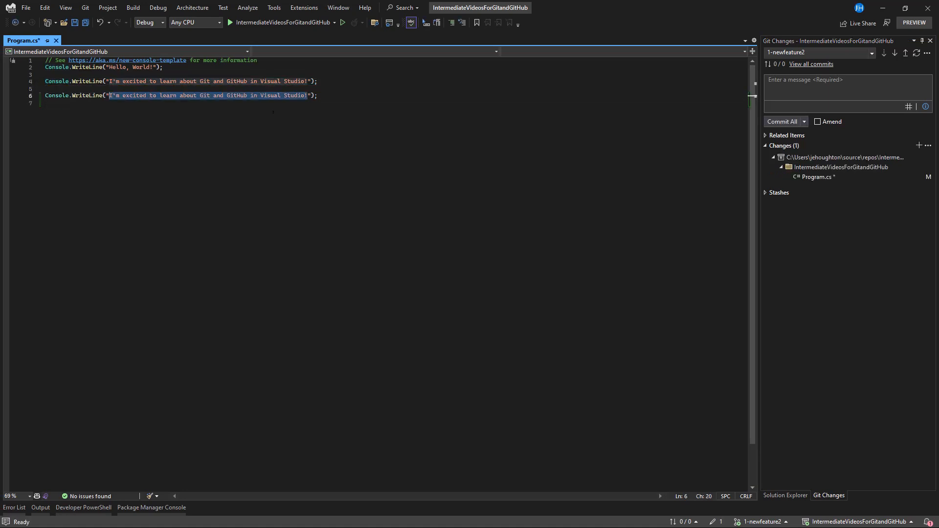
Step: Change the duplicated Console.WriteLine string to 'Adding my new change' and begin the commit message
type("Adding my new change\");")
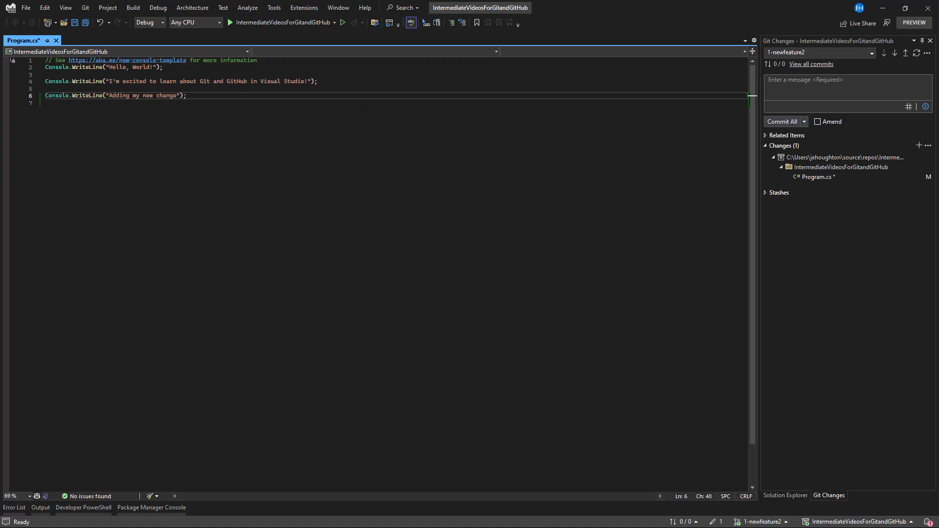
type("New changes")
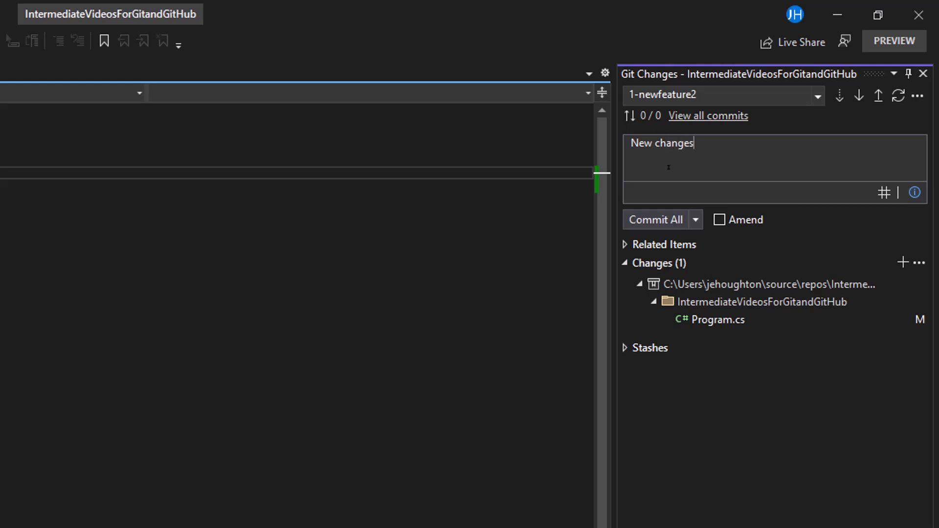
Step: Commit with message 'New changes related to #1' and push to origin/1-newfeature2
type("relate")
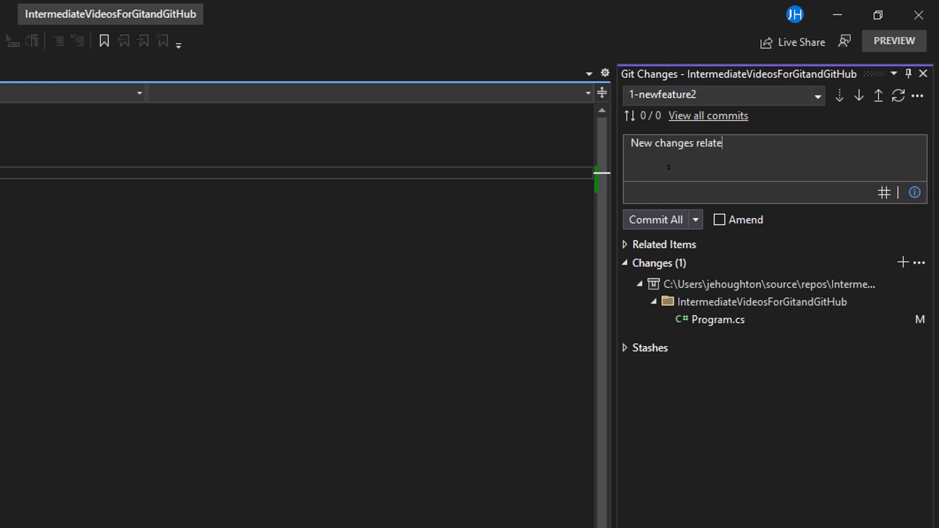
type("d to #")
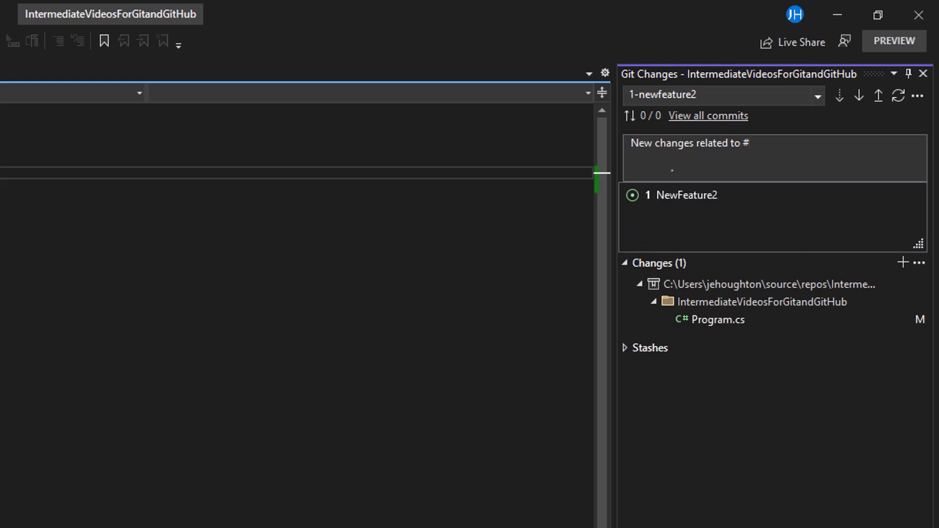
type("1")
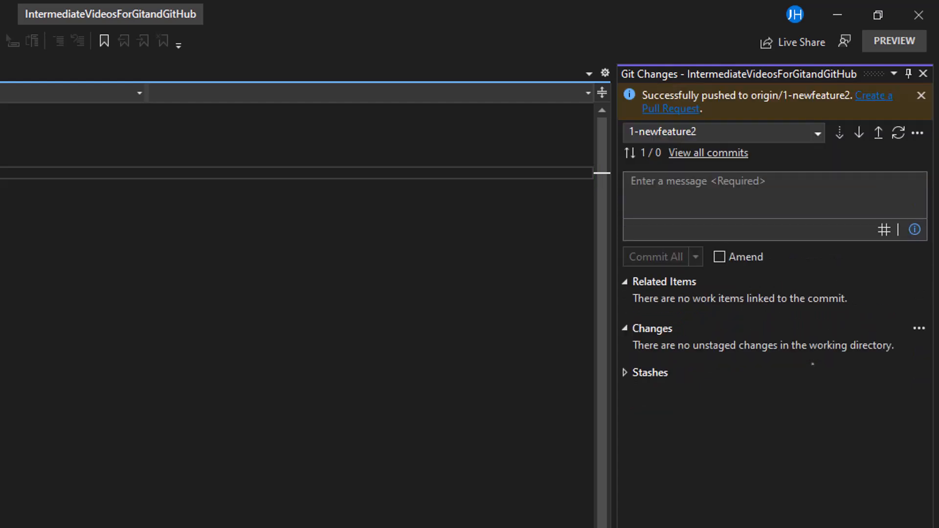
left_click(916, 132)
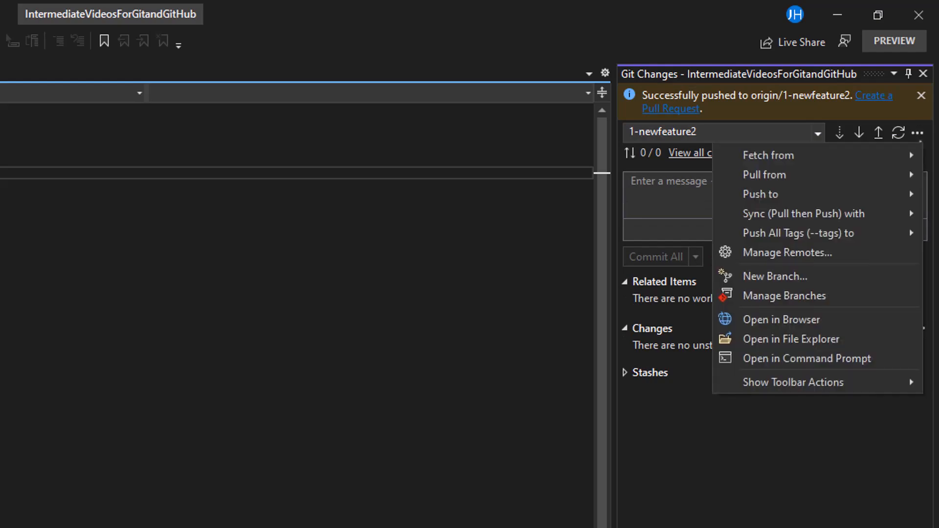